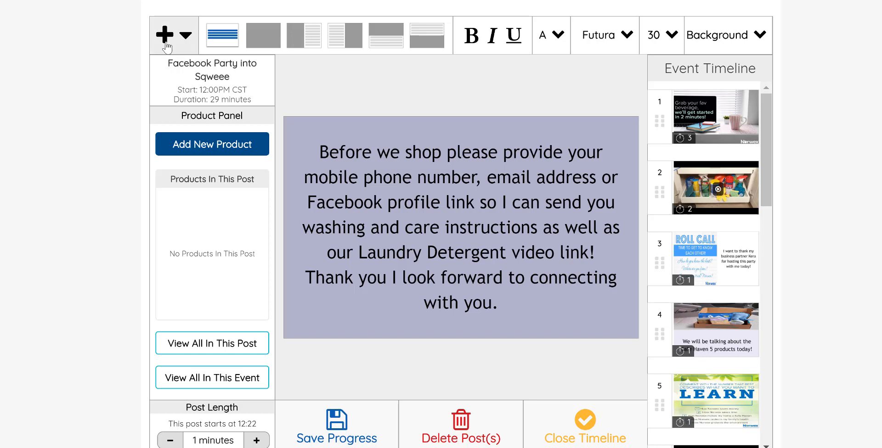
Add a Video Post to the Sqweee event timeline from the + menu.
{"action": "left_click", "coordinate": [165, 35]}
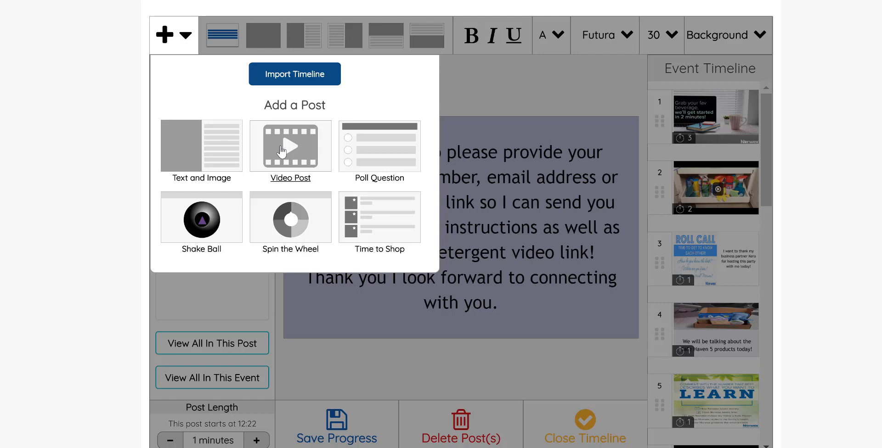
{"action": "left_click", "coordinate": [290, 147]}
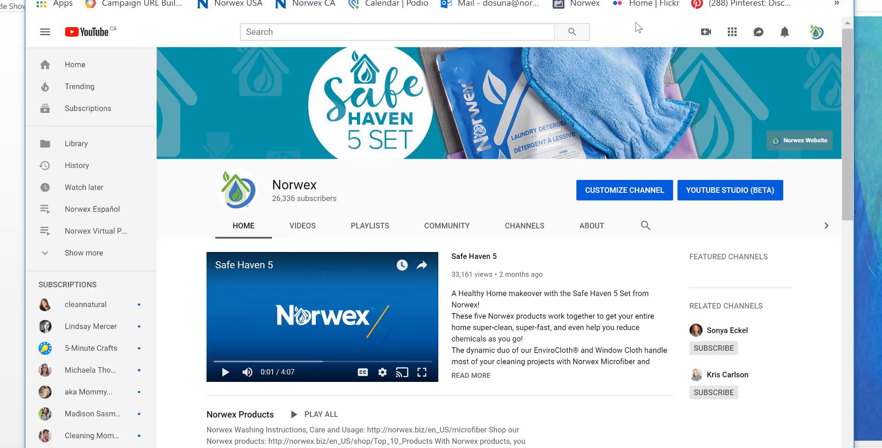
{"action": "mouse_move", "coordinate": [705, 32]}
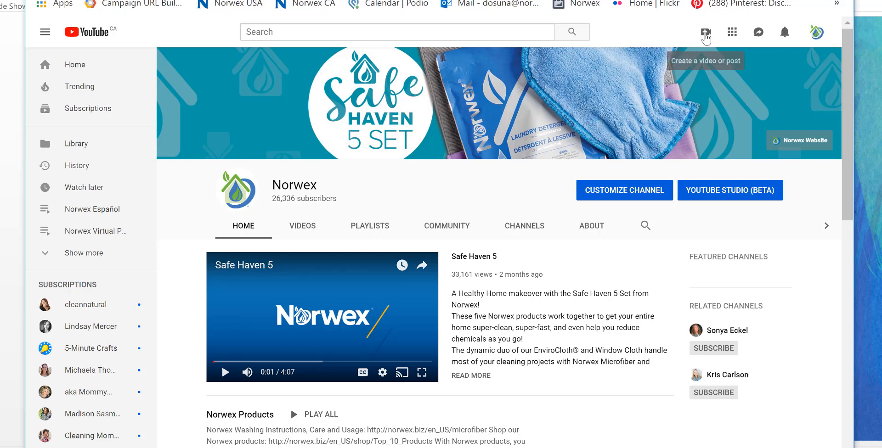
Start a new YouTube webcam live stream via Create and Go live.
{"action": "left_click", "coordinate": [706, 31]}
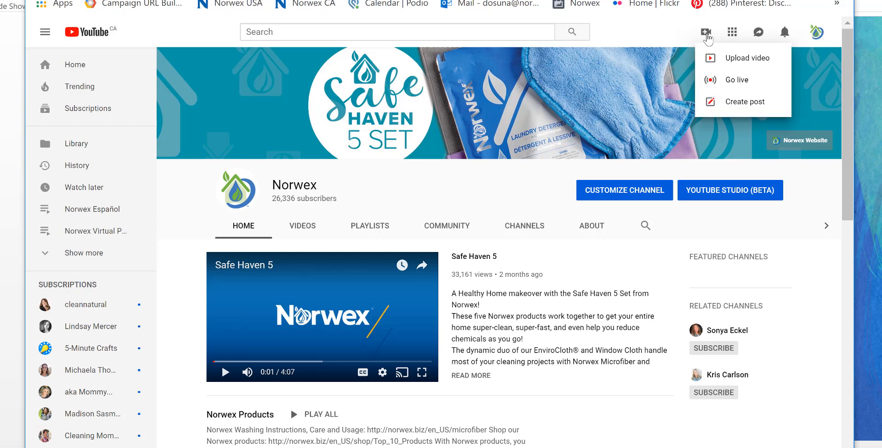
{"action": "mouse_move", "coordinate": [739, 58]}
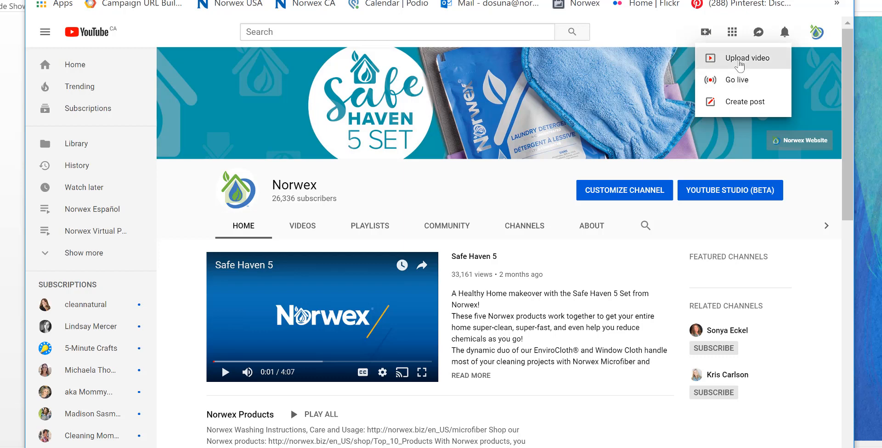
{"action": "mouse_move", "coordinate": [735, 80]}
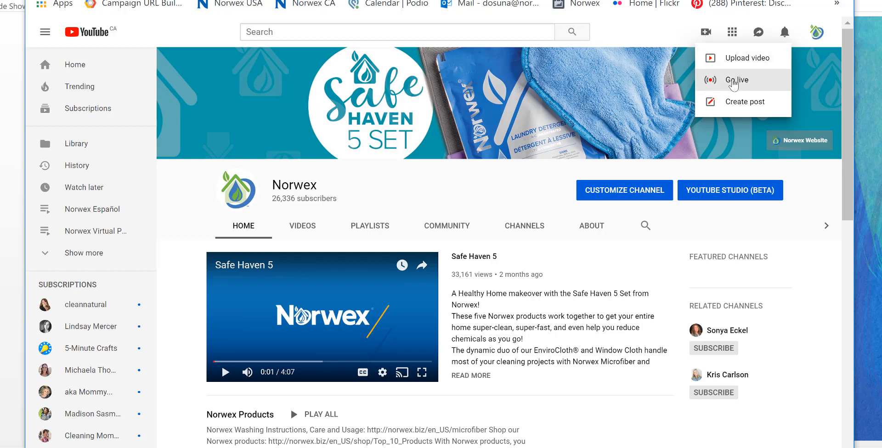
{"action": "left_click", "coordinate": [736, 80]}
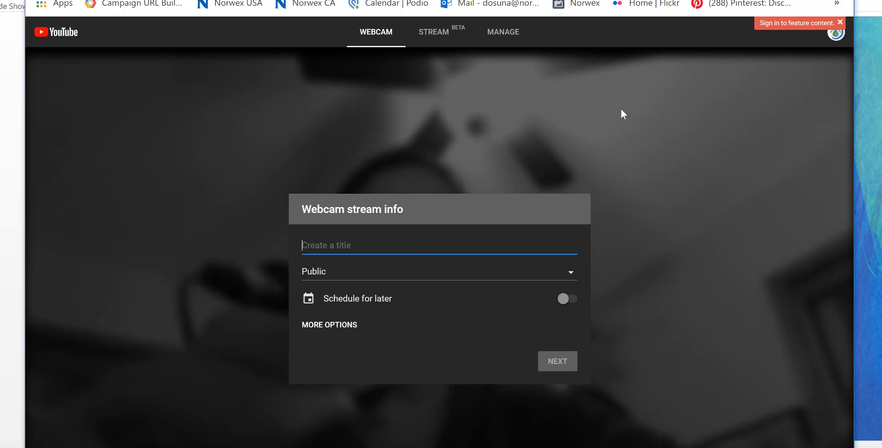
Title the stream 'Sqweee', set privacy to Unlisted, and continue to the preview.
{"action": "type", "text": "Sqww"}
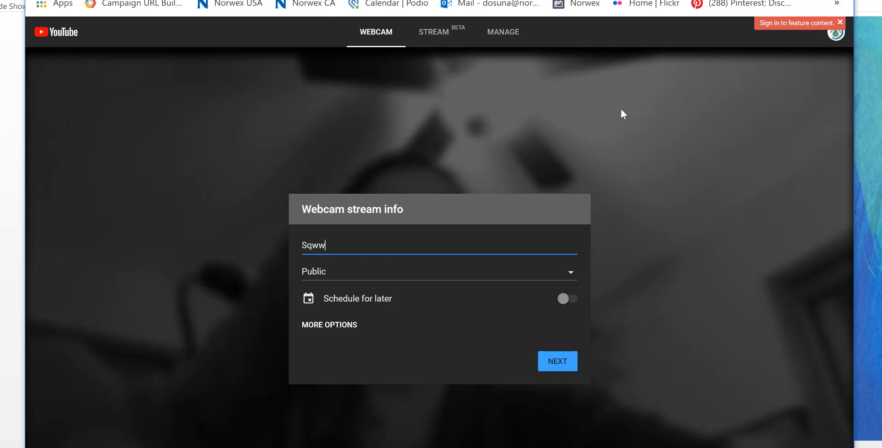
{"action": "key", "text": "Backspace"}
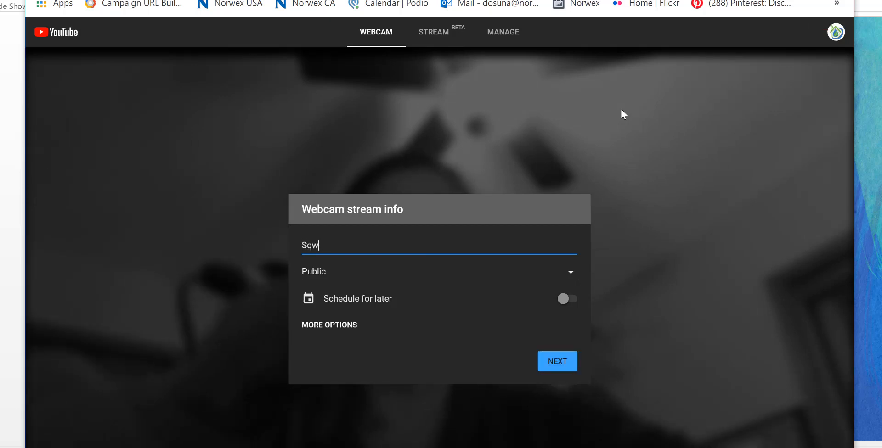
{"action": "type", "text": "eee"}
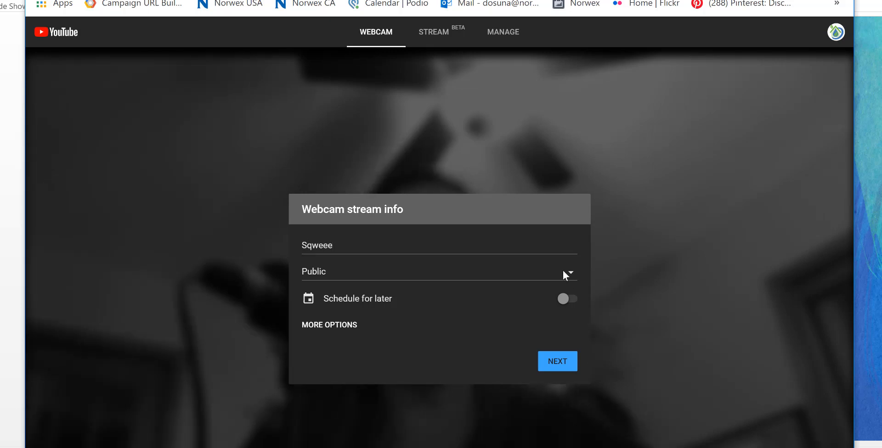
{"action": "left_click", "coordinate": [439, 271]}
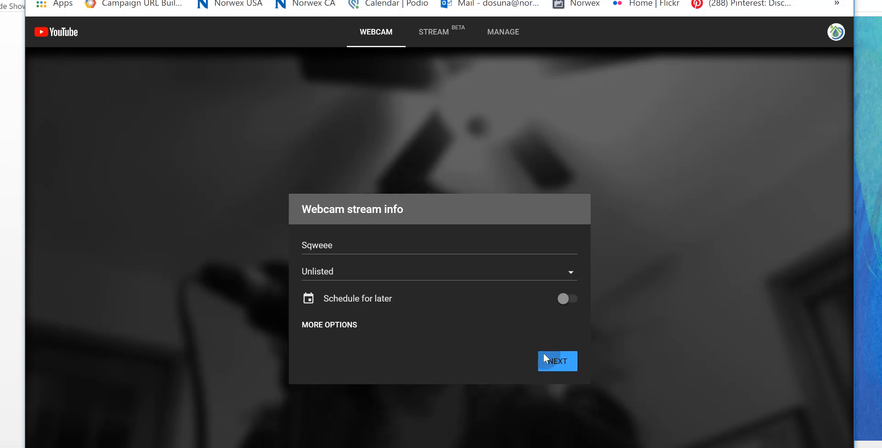
{"action": "left_click", "coordinate": [556, 361]}
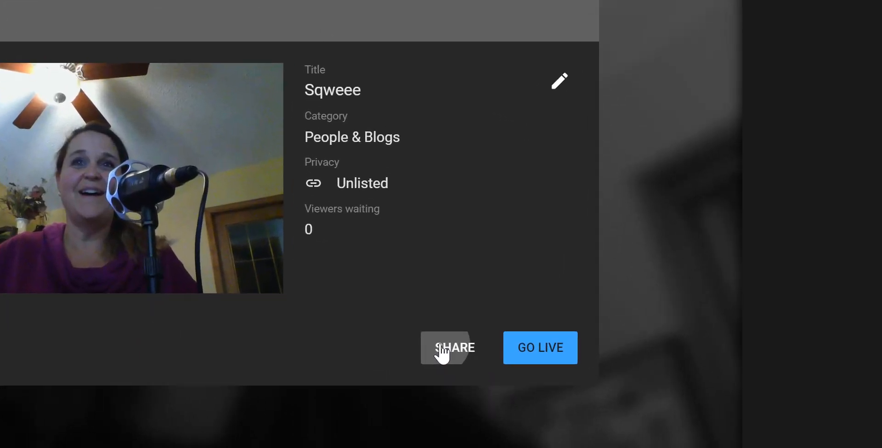
Bring up the stream's youtu.be share link and copy it.
{"action": "left_click", "coordinate": [446, 347]}
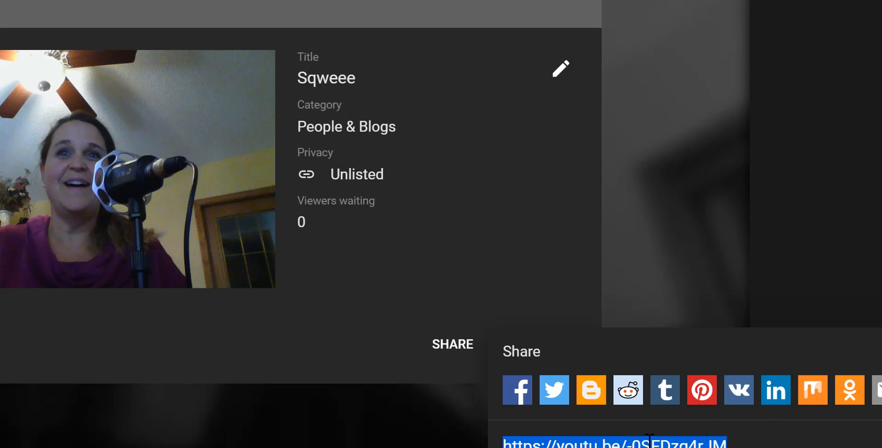
{"action": "right_click", "coordinate": [613, 442]}
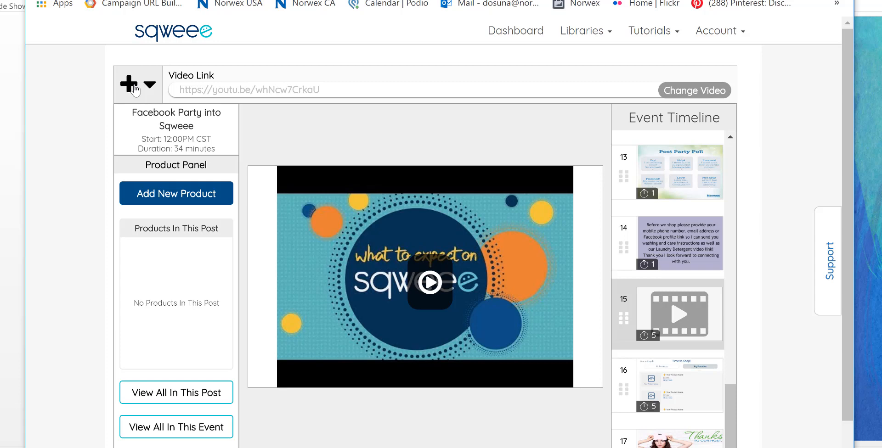
{"action": "left_click", "coordinate": [128, 84]}
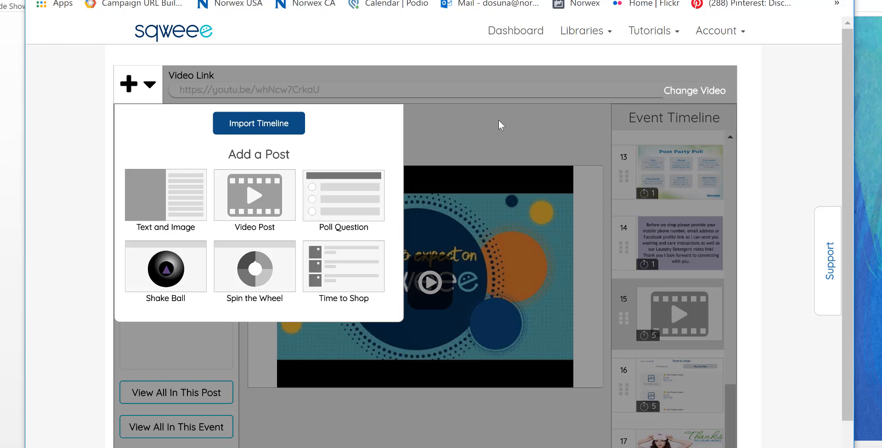
{"action": "left_click", "coordinate": [694, 90]}
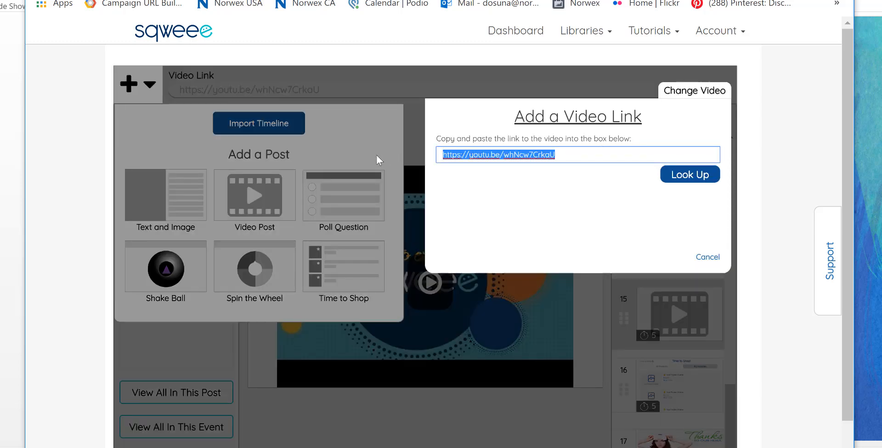
{"action": "type", "text": "https://youtu.be/-0SFDzg4rJM"}
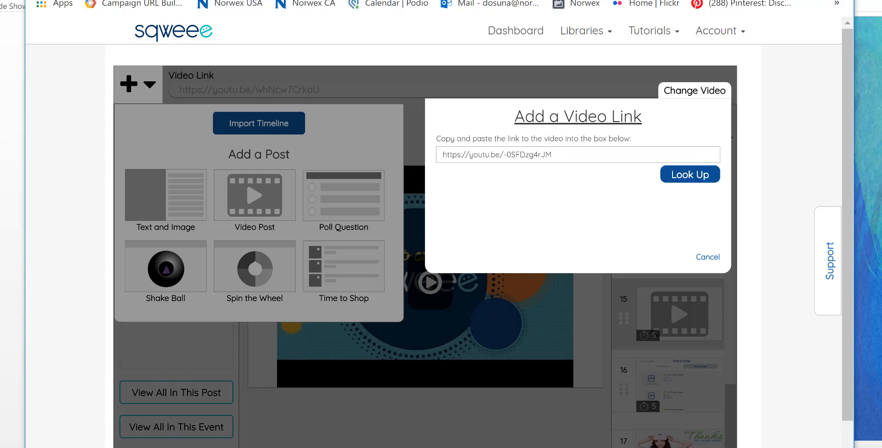
{"action": "left_click", "coordinate": [689, 173]}
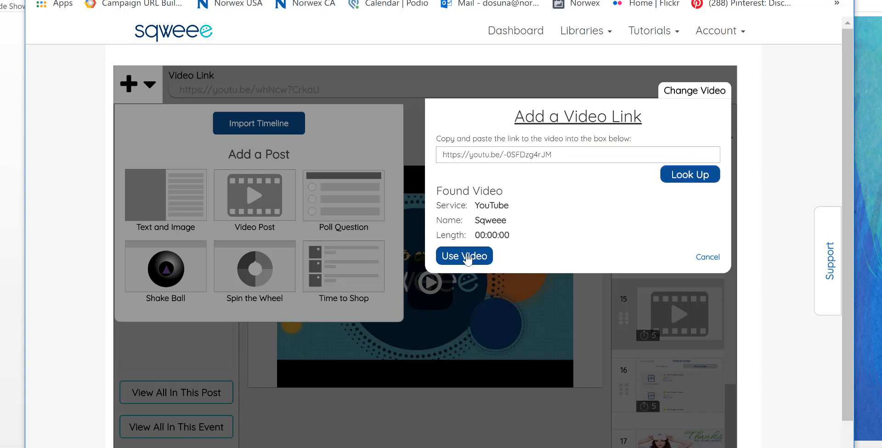
{"action": "left_click", "coordinate": [463, 256]}
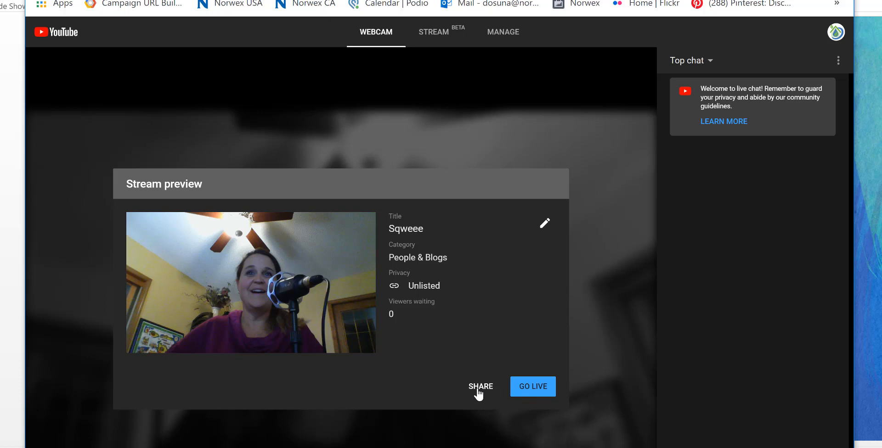
Open the share link for the unlisted Sqweee stream.
{"action": "left_click", "coordinate": [479, 386]}
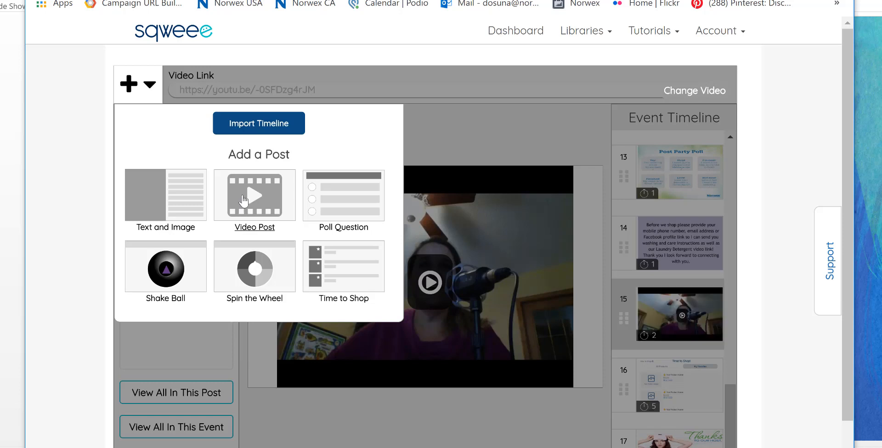
{"action": "mouse_move", "coordinate": [653, 69]}
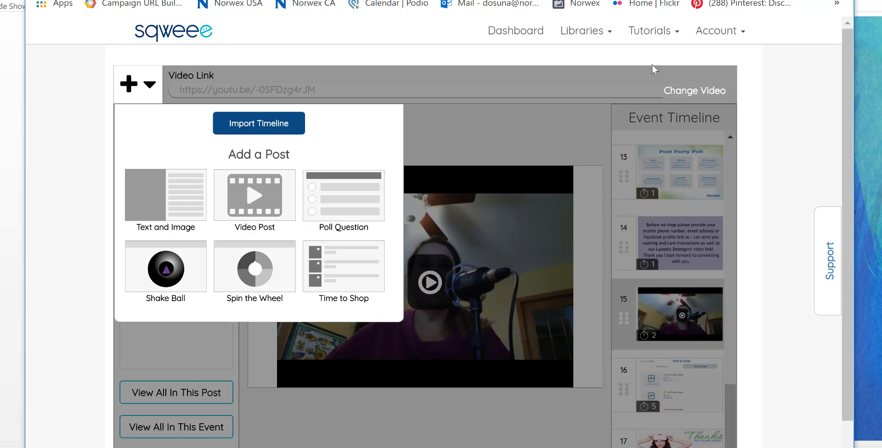
{"action": "mouse_move", "coordinate": [242, 232]}
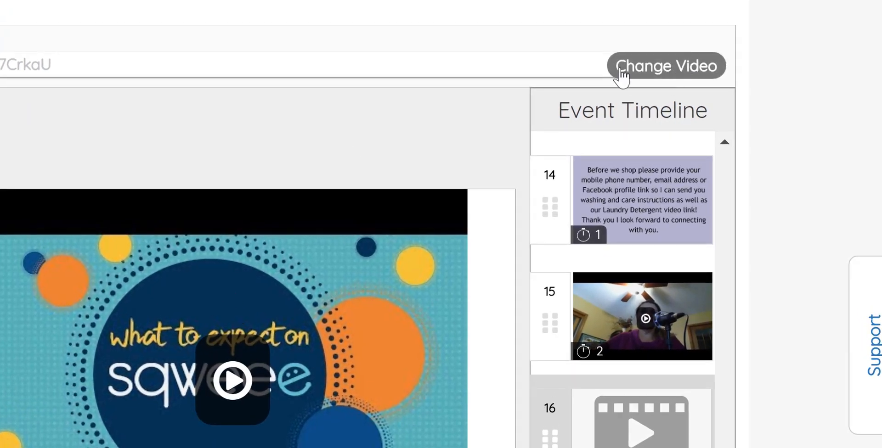
Replace post 16's old video link with the stream link and use that video.
{"action": "left_click", "coordinate": [665, 66]}
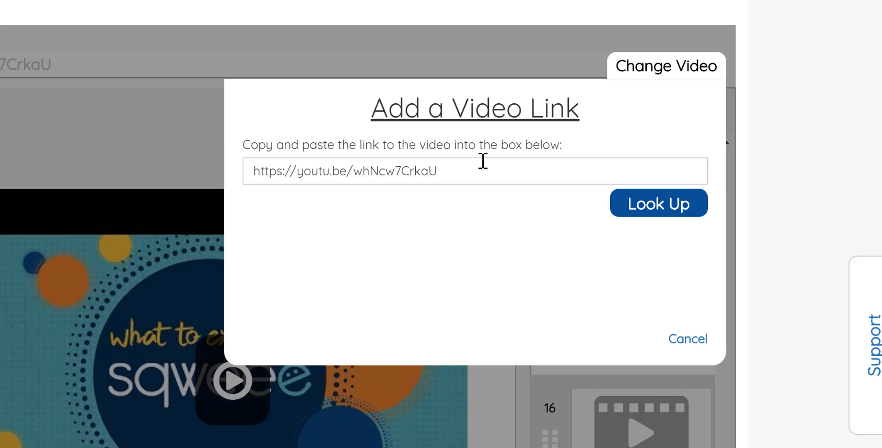
{"action": "triple_click", "coordinate": [343, 171]}
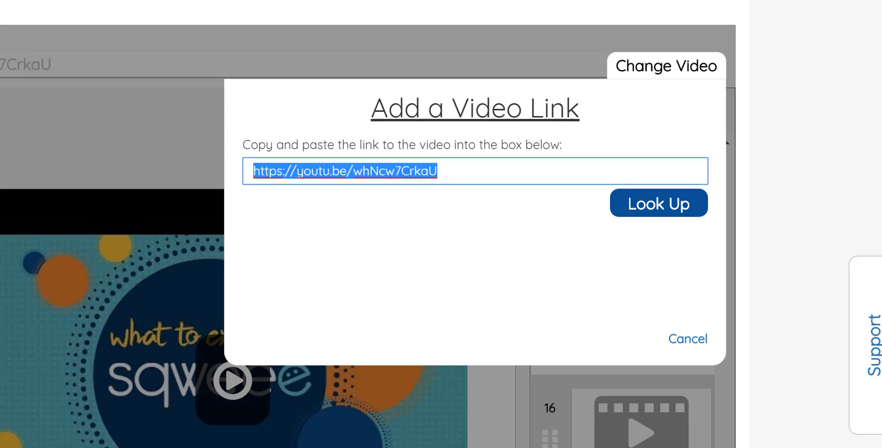
{"action": "left_click", "coordinate": [657, 203]}
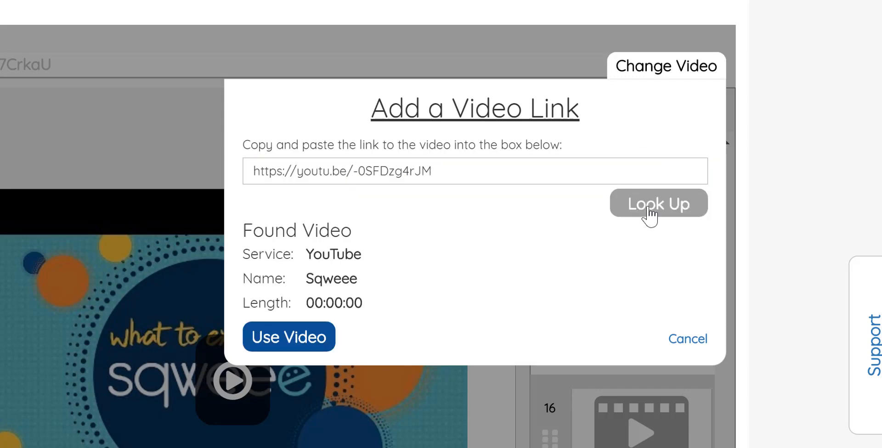
{"action": "left_click", "coordinate": [288, 338]}
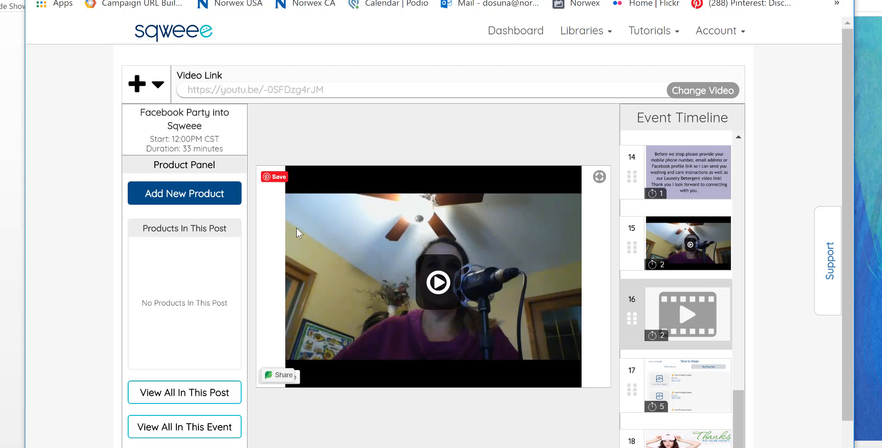
Increase post 16's Post Length to 6 minutes.
{"action": "scroll", "scroll_direction": "down", "scroll_amount": 3}
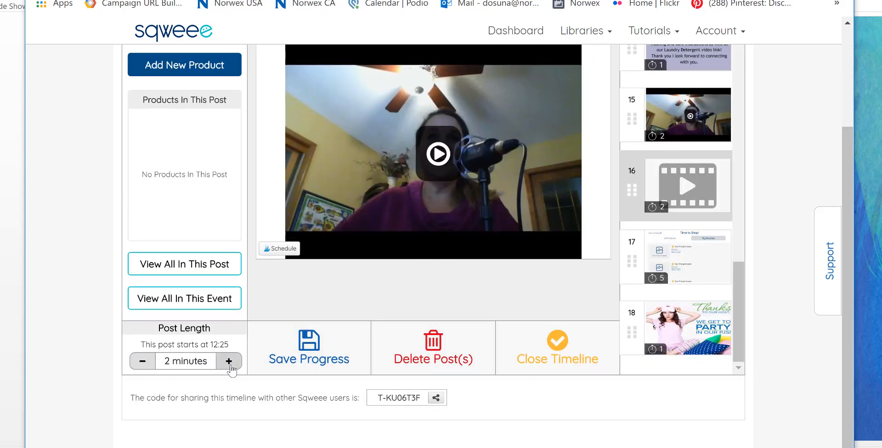
{"action": "left_click", "coordinate": [229, 361]}
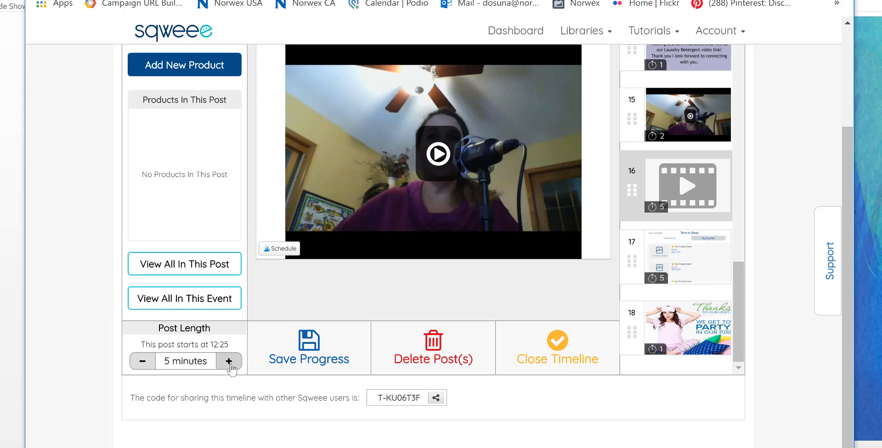
{"action": "left_click", "coordinate": [228, 361]}
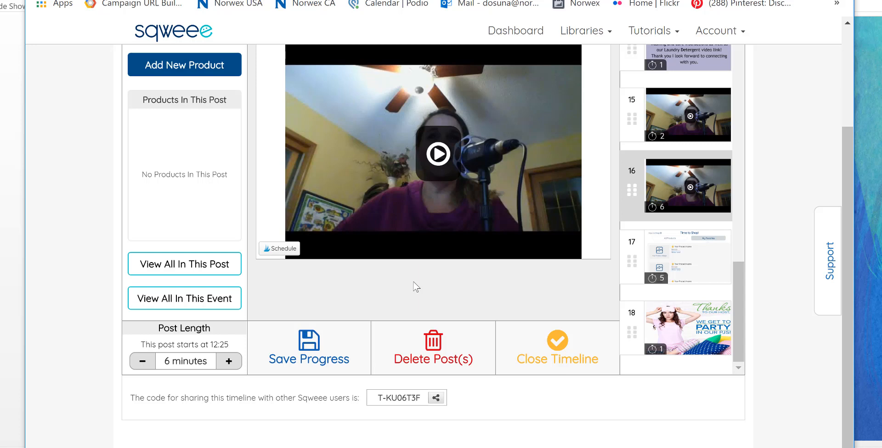
{"action": "mouse_move", "coordinate": [400, 189]}
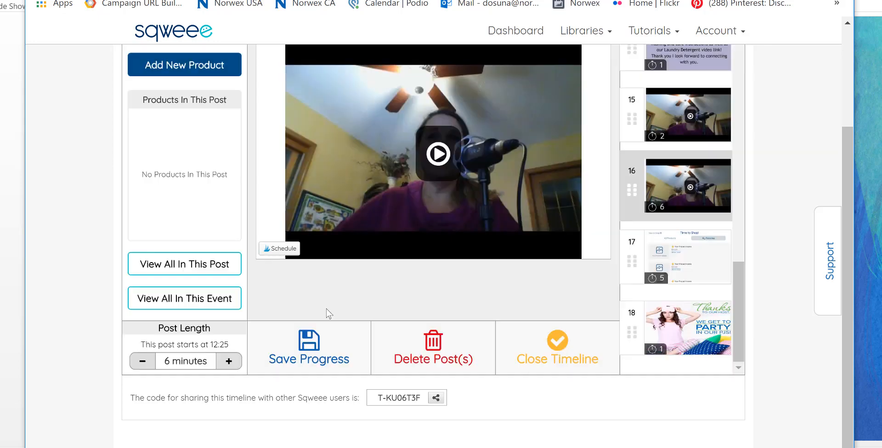
{"action": "mouse_move", "coordinate": [664, 185]}
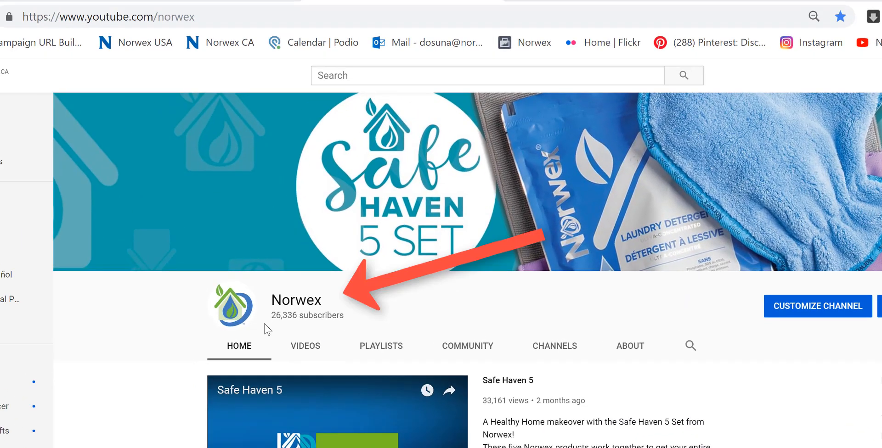
{"action": "mouse_move", "coordinate": [729, 380]}
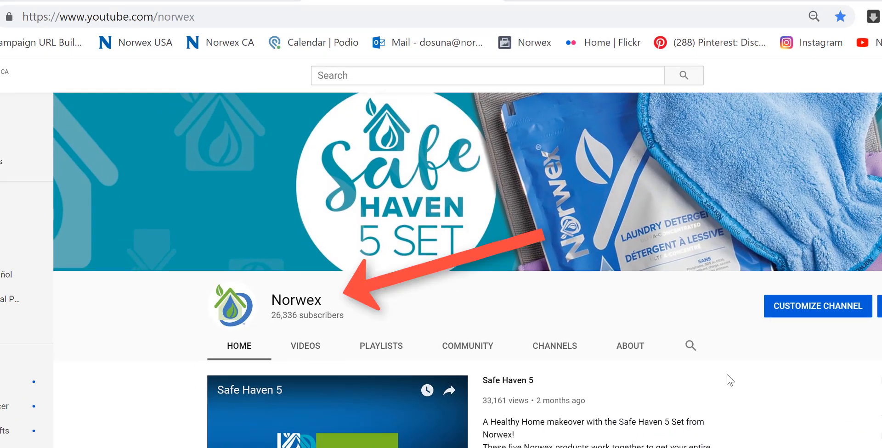